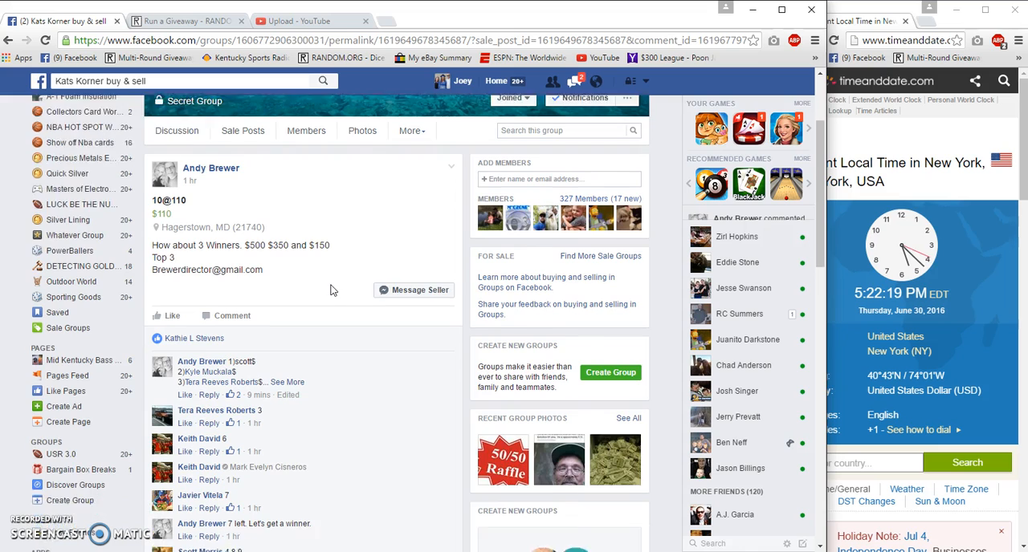
Step: Copy the numbered list of ten giveaway entries from the comment under the sale post
scroll(down, 3)
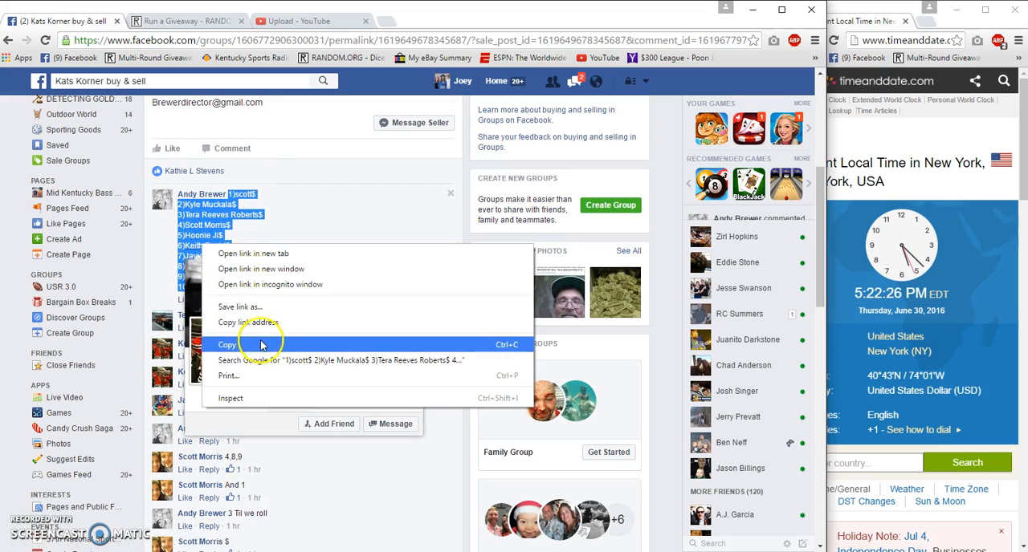
click(228, 343)
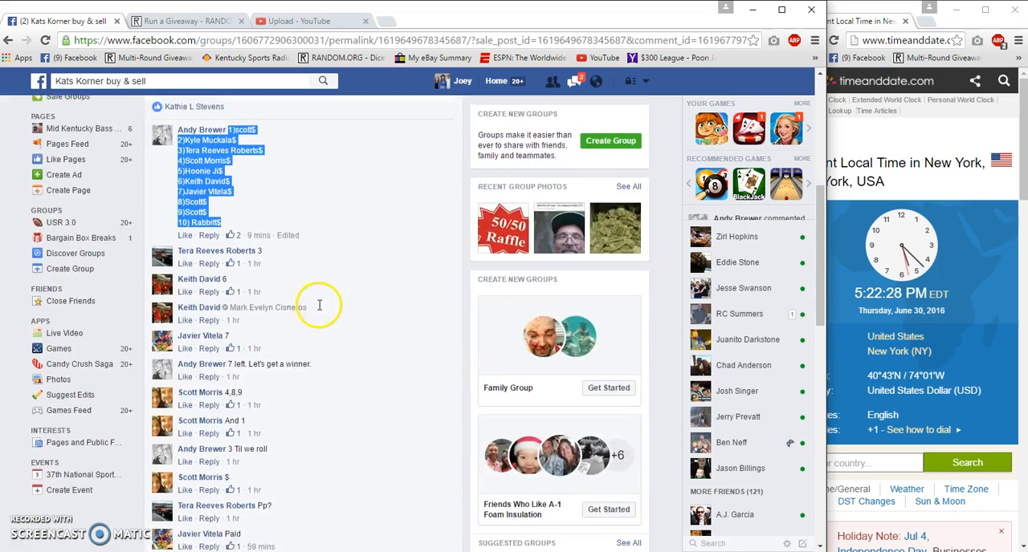
Step: Scroll to the bottom of the giveaway thread to reach the comment box for the 'Live' post
scroll(down, 3)
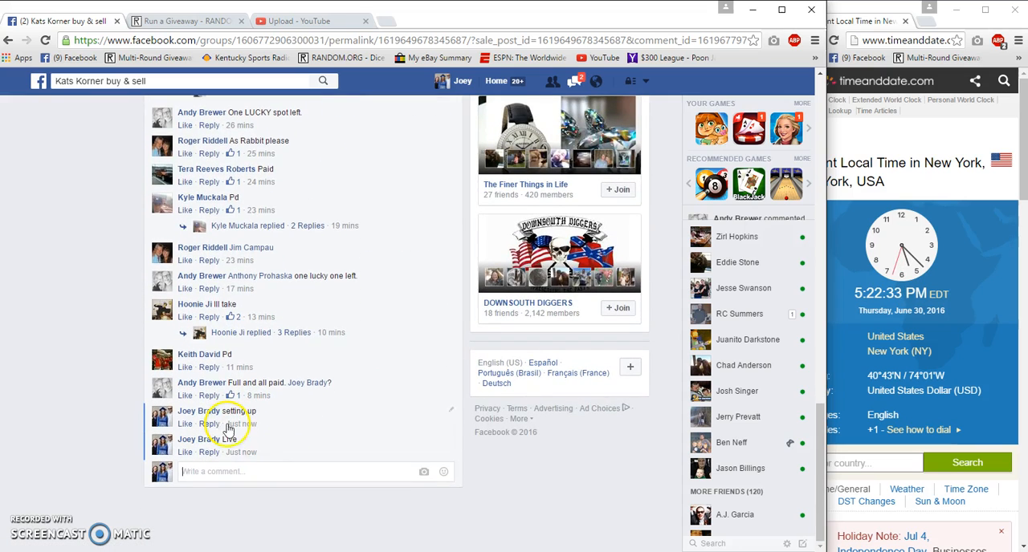
mouse_move(234, 434)
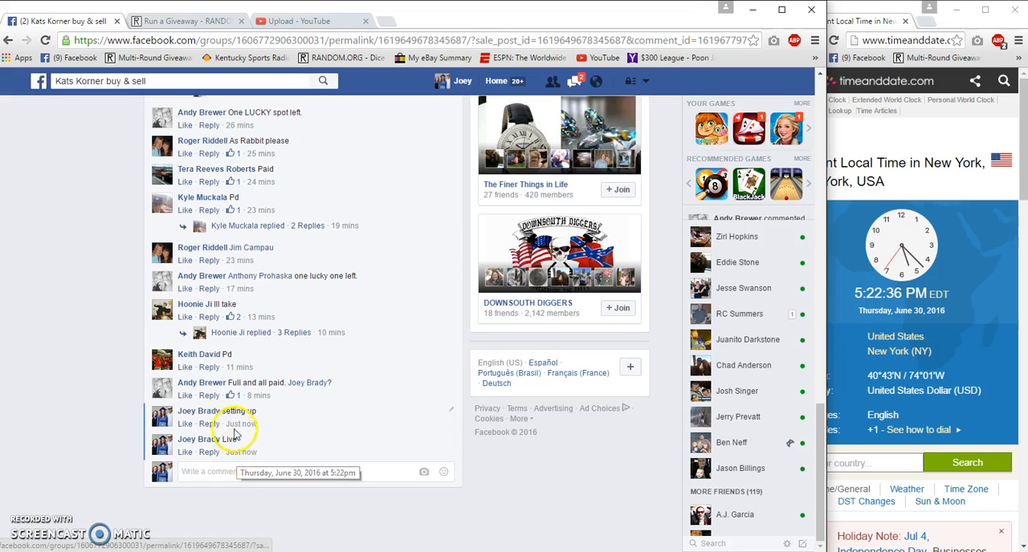
scroll(down, 3)
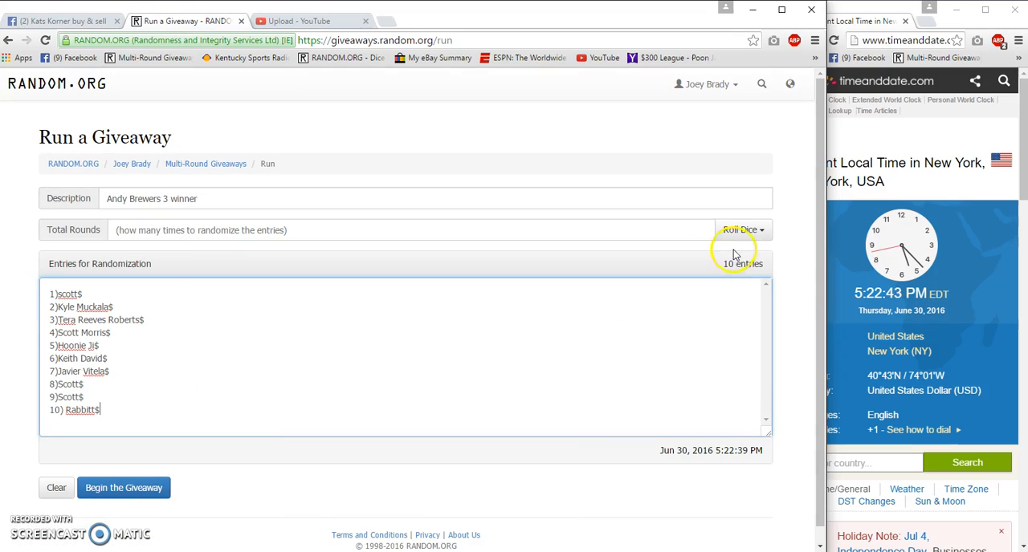
Step: Roll the dice to set Total Rounds to 7 for the ten-entry giveaway
click(738, 231)
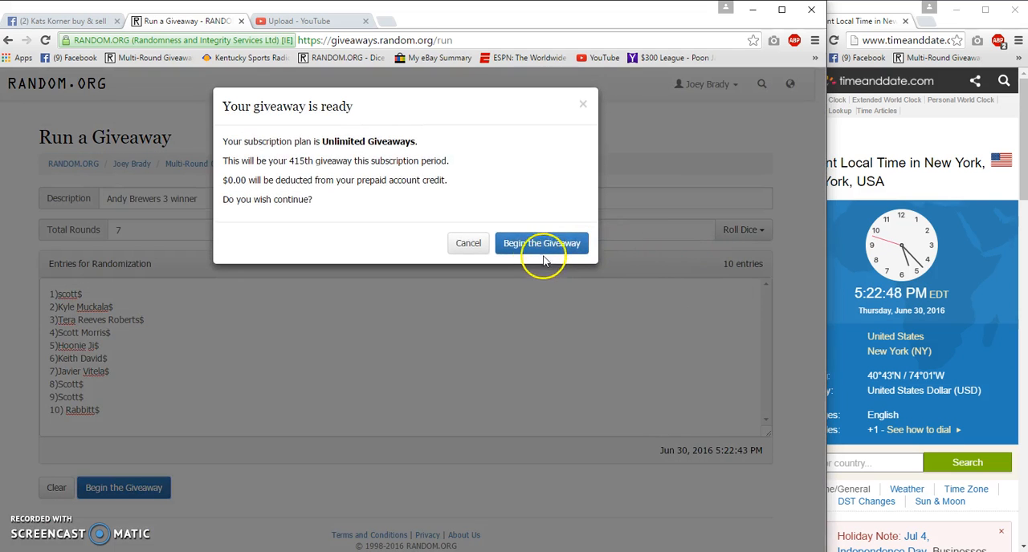
Step: Start the giveaway and draw rounds through round 6, leaving one round, then return to Facebook
click(541, 244)
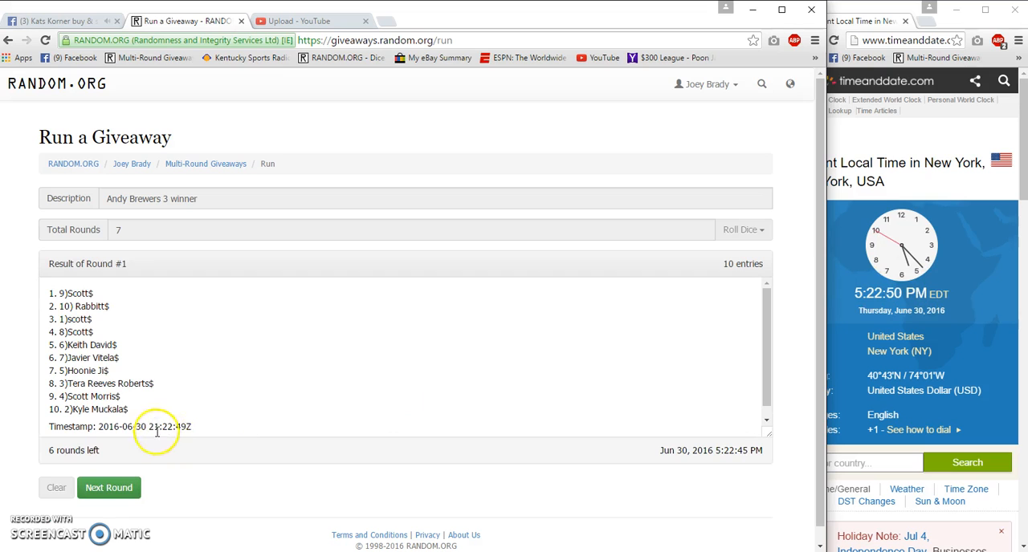
click(110, 489)
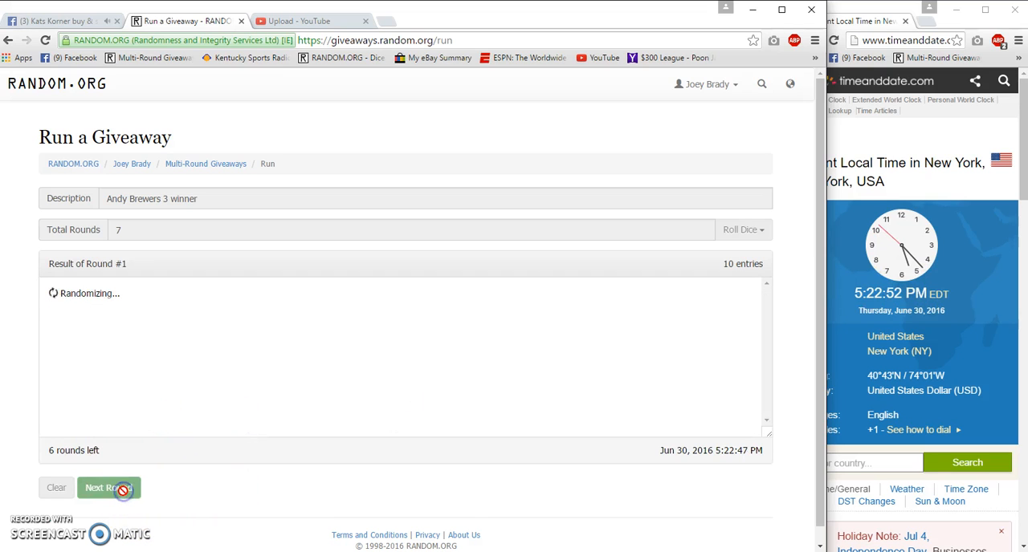
click(105, 488)
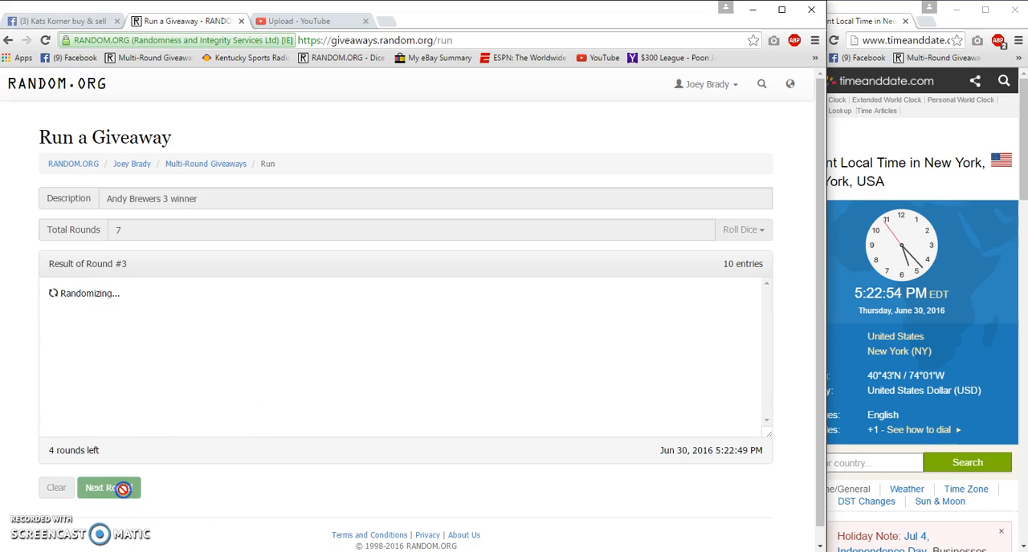
click(109, 489)
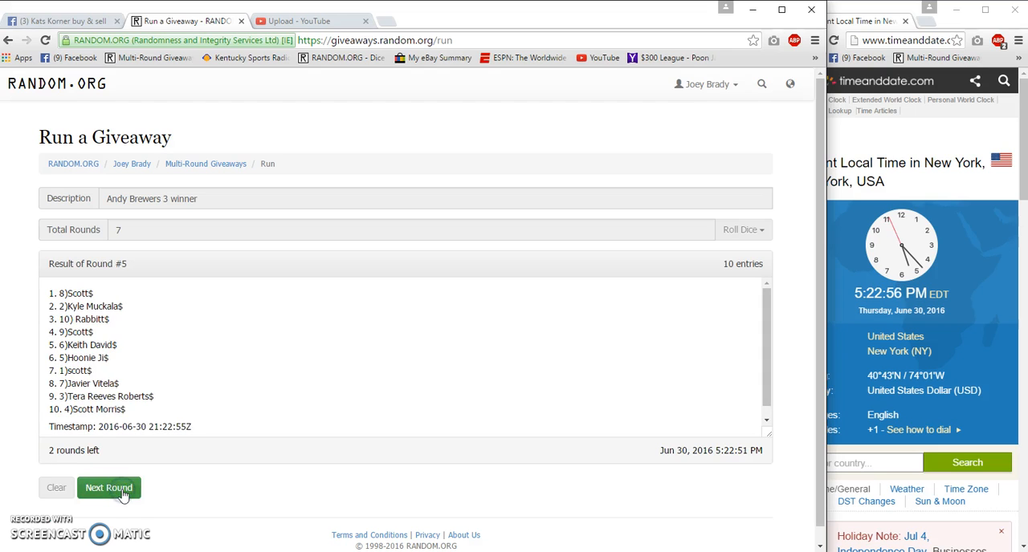
click(109, 488)
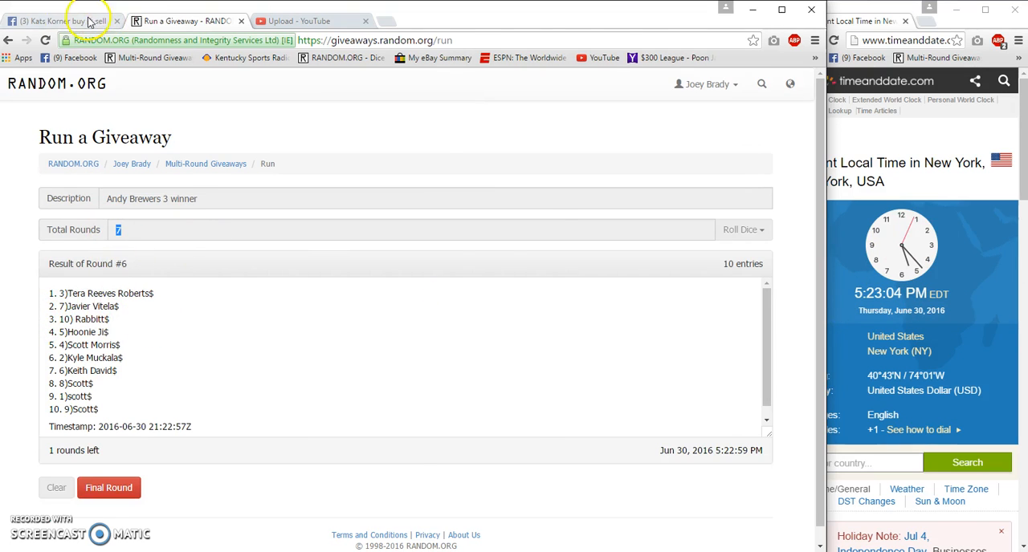
click(48, 19)
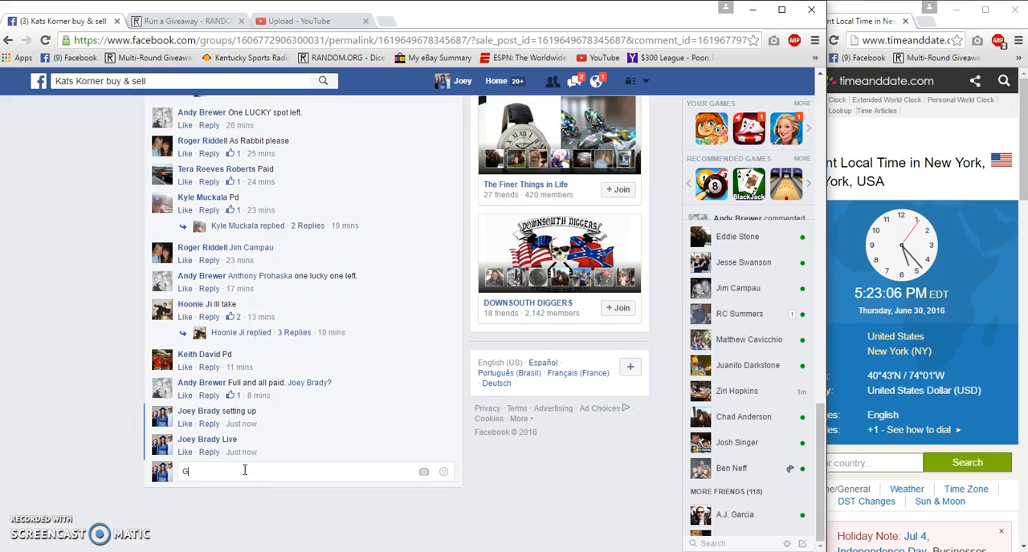
Step: Post a 'Good Luck Final Roll' comment in the thread and return to the giveaway page
text(ood Luck Fin)
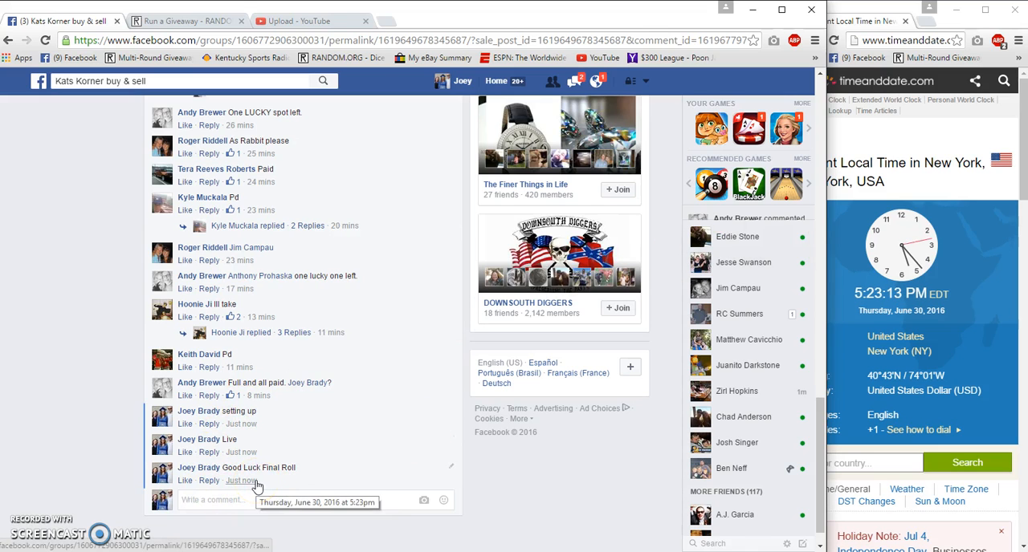
click(185, 19)
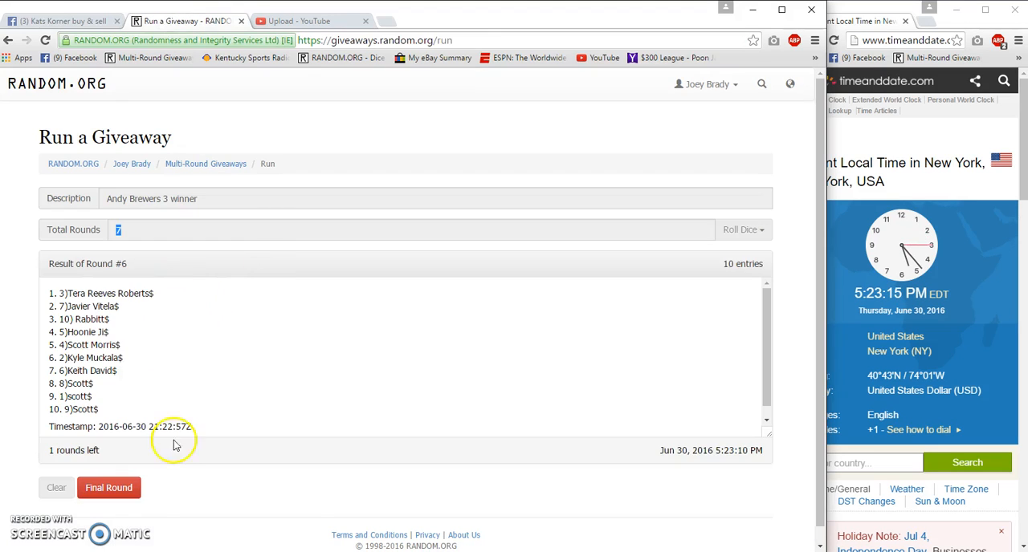
Step: Run the seventh and final round to complete the giveaway and reveal the winning order
click(110, 488)
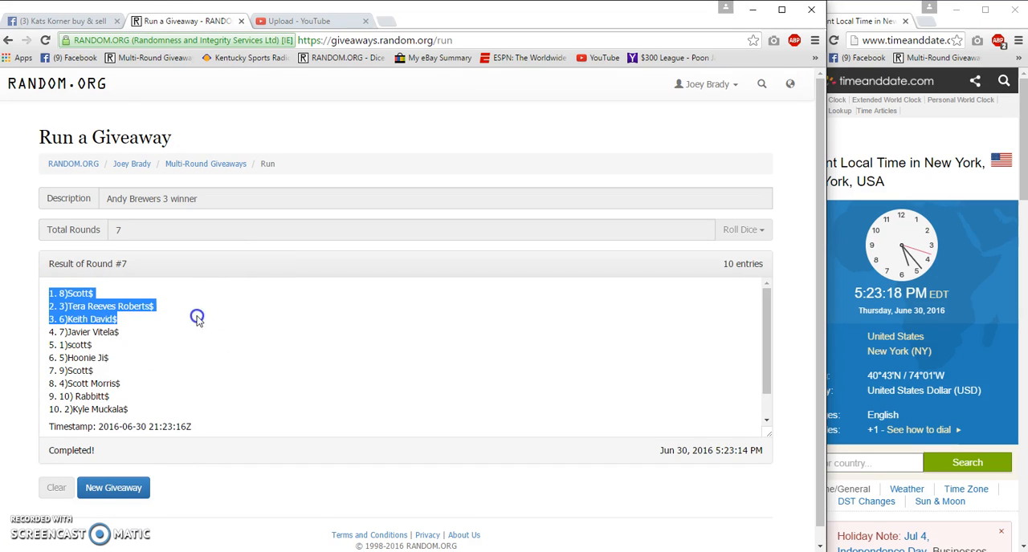
mouse_move(128, 265)
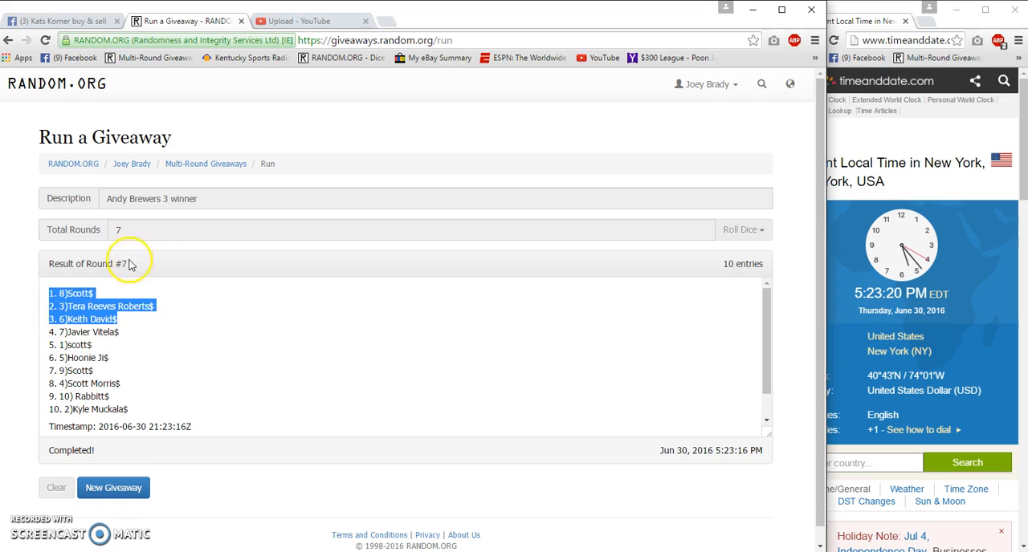